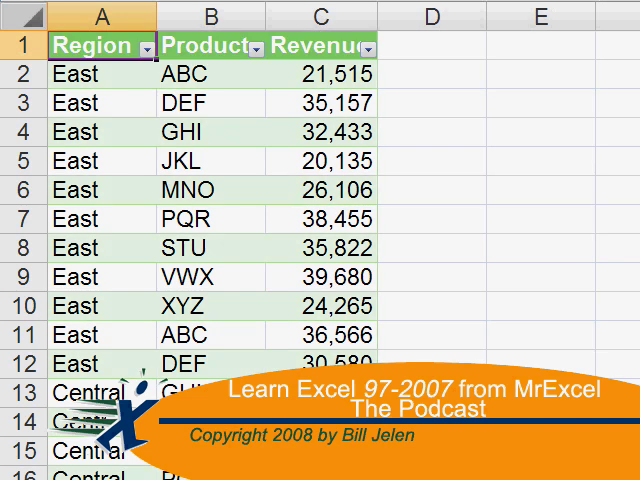
Step: Leave the Excel 2007 Modify Button preview and open Excel 2003 with a blank Book2
{"action": "left_click", "coordinate": [100, 40]}
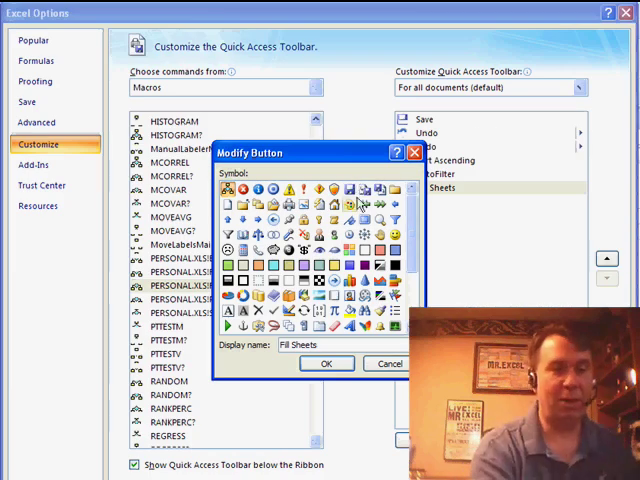
{"action": "left_click", "coordinate": [326, 363]}
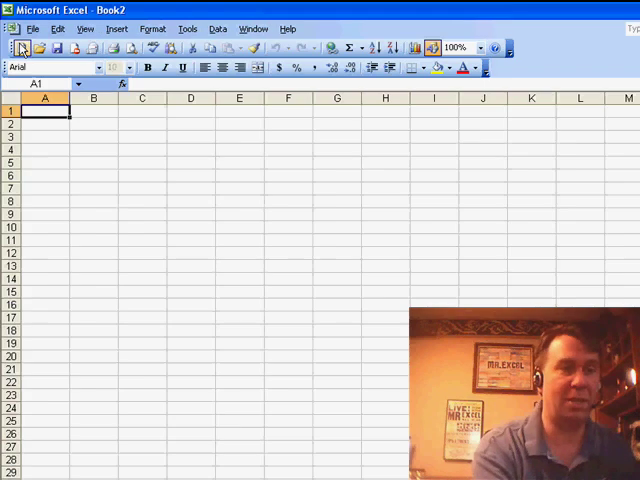
Step: Place a Custom Button from Tools > Customize's Macros category onto the Excel 2003 toolbar
{"action": "left_click", "coordinate": [187, 28]}
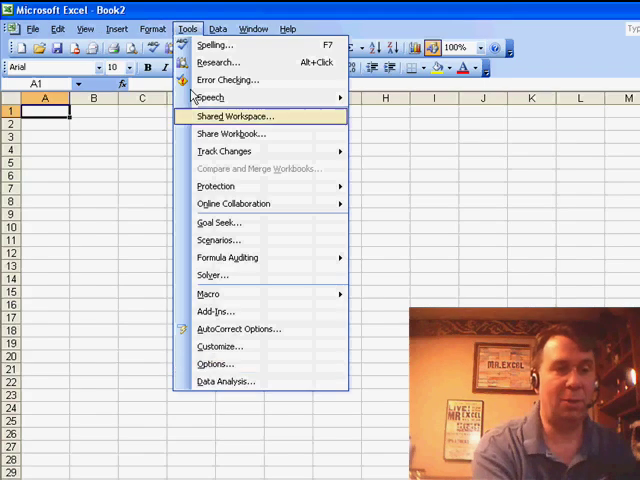
{"action": "left_click", "coordinate": [217, 346]}
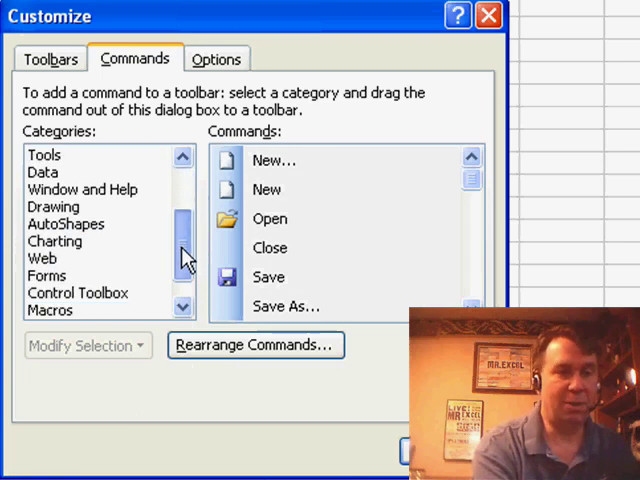
{"action": "left_click", "coordinate": [56, 274]}
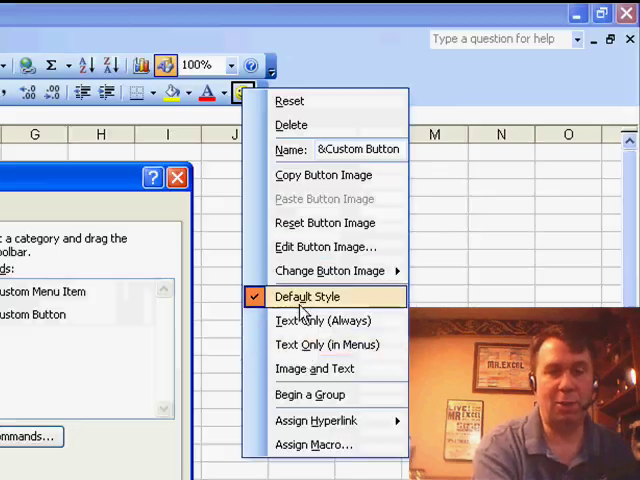
{"action": "left_click", "coordinate": [318, 444]}
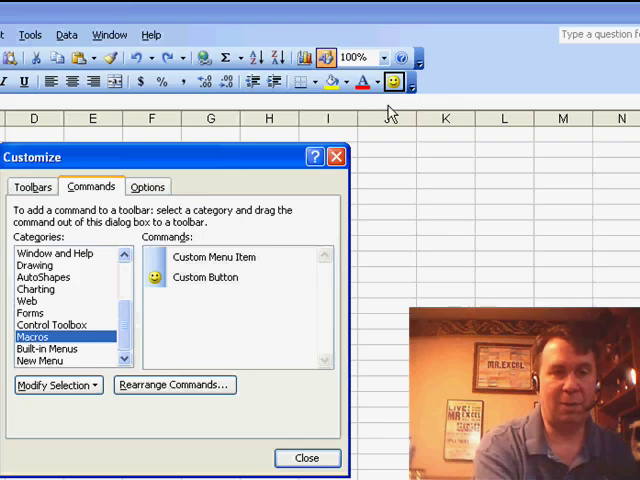
Step: Name the custom button 'Fill Sheets', give it a new image, and close Customize
{"action": "right_click", "coordinate": [393, 81]}
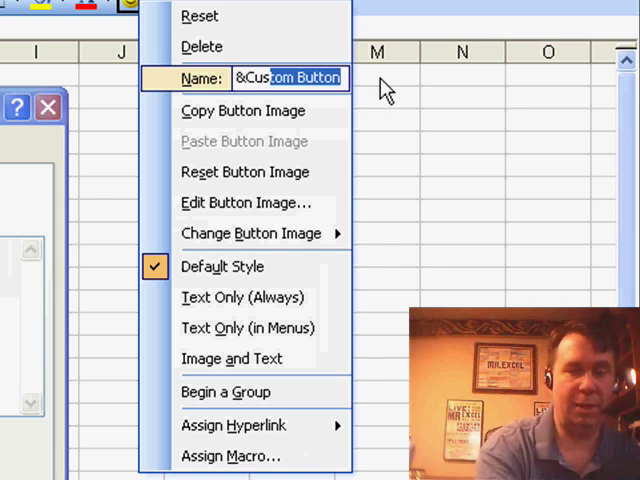
{"action": "type", "text": "Fill"}
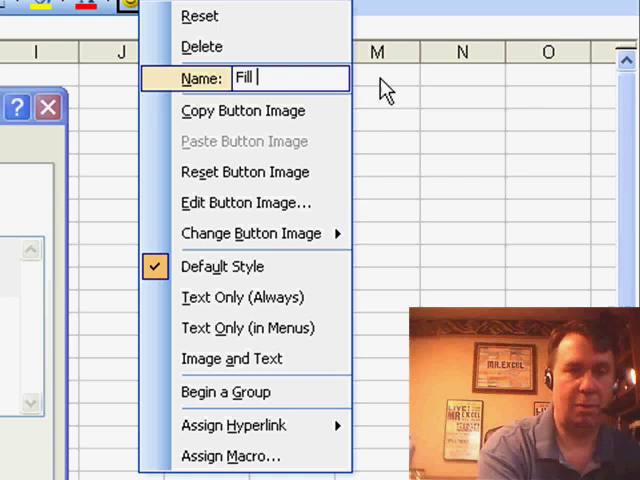
{"action": "type", "text": "Sheets"}
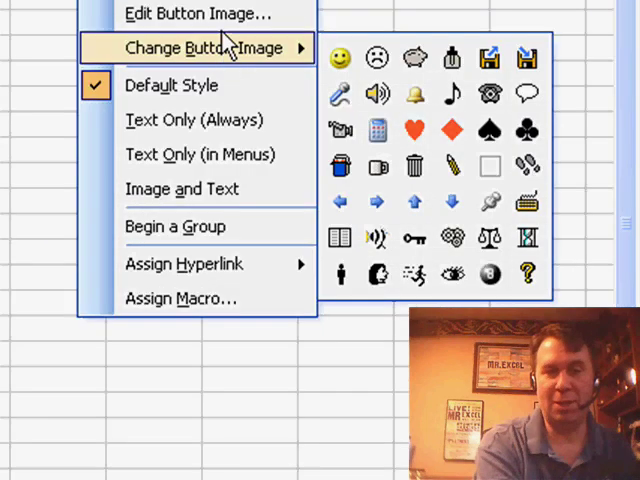
{"action": "left_click", "coordinate": [196, 13]}
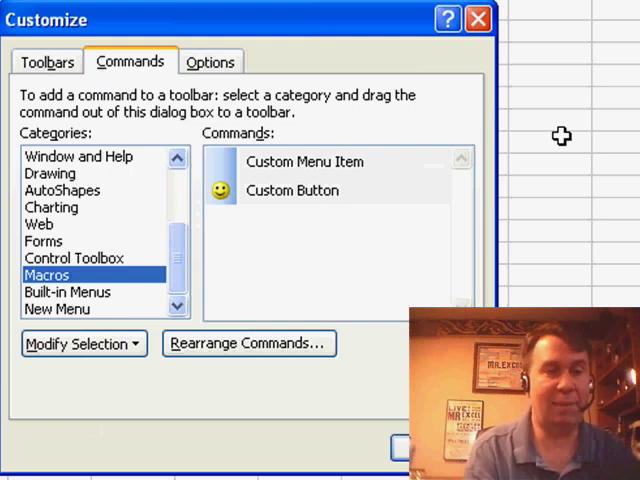
{"action": "left_click", "coordinate": [478, 19]}
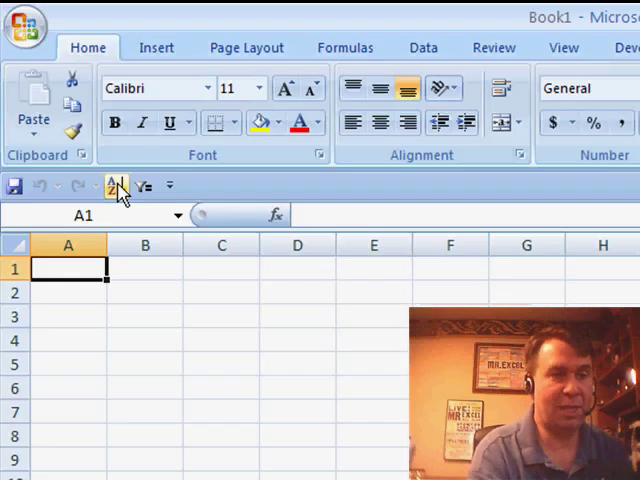
Step: Add PERSONAL.XLS!FillSheets from the Macros list to the Quick Access Toolbar and select it
{"action": "right_click", "coordinate": [117, 186]}
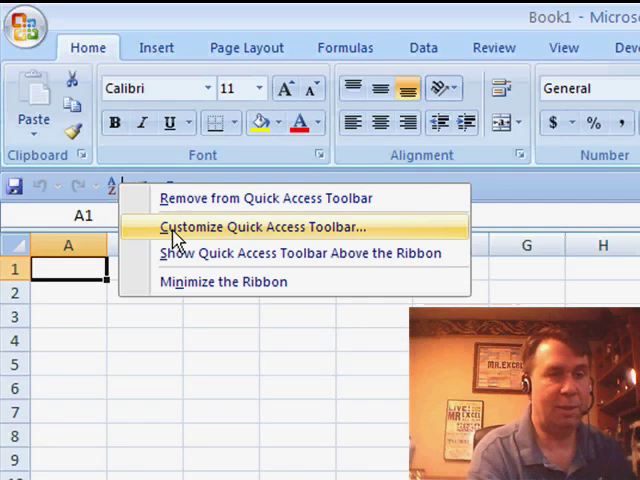
{"action": "left_click", "coordinate": [261, 226]}
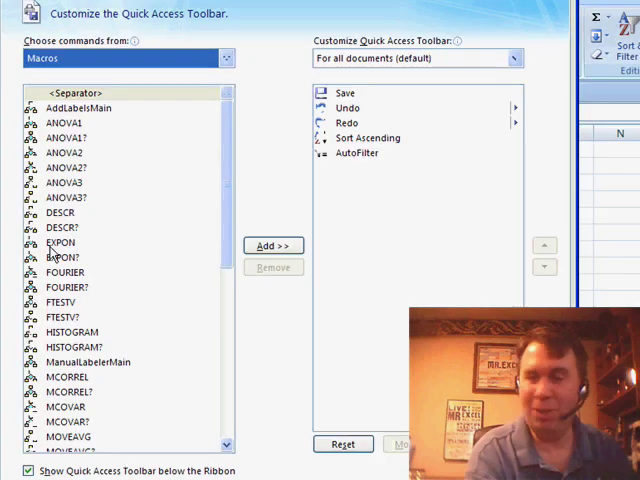
{"action": "scroll", "scroll_direction": "down", "scroll_amount": 3}
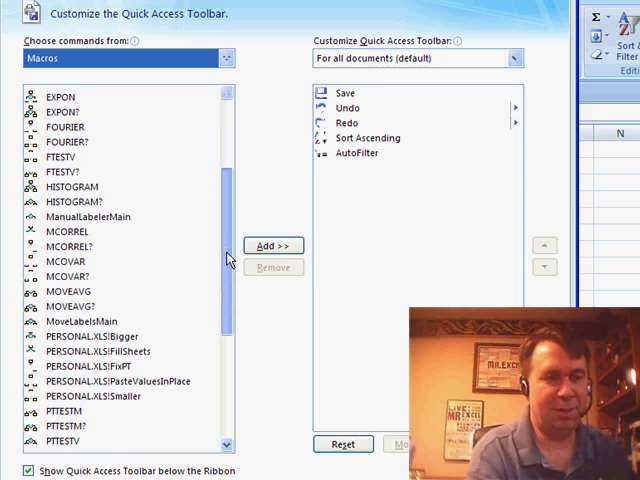
{"action": "scroll", "scroll_direction": "down", "scroll_amount": 3}
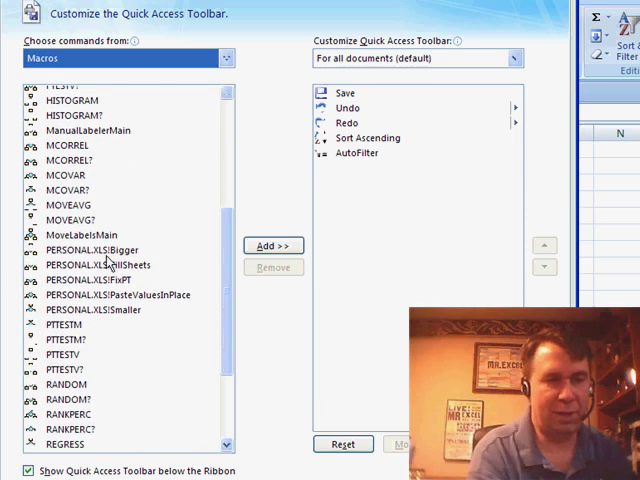
{"action": "left_click", "coordinate": [110, 265]}
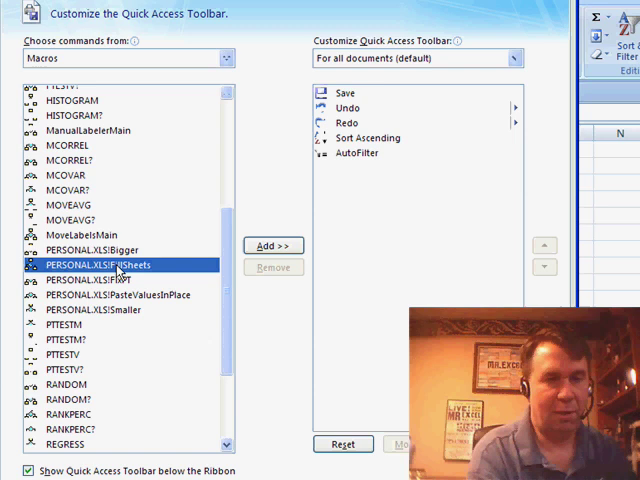
{"action": "left_click", "coordinate": [272, 245]}
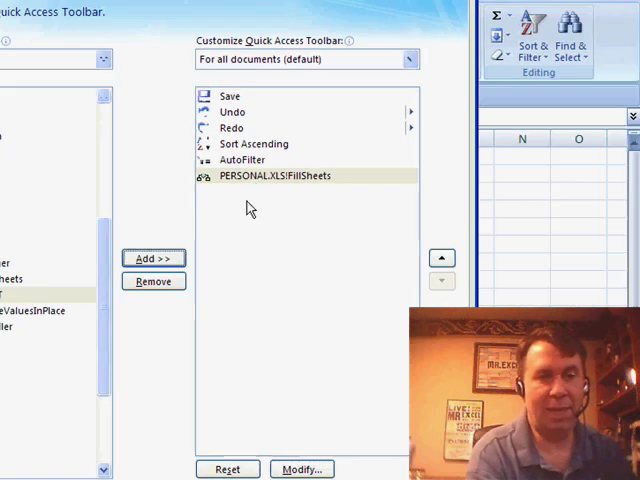
{"action": "left_click", "coordinate": [271, 175]}
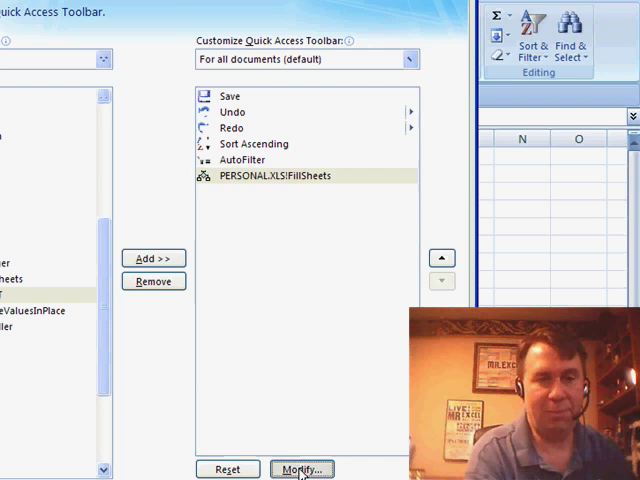
Step: Set the FillSheets button's display name to 'Fill Sheets', pick a new symbol, and confirm
{"action": "left_click", "coordinate": [302, 469]}
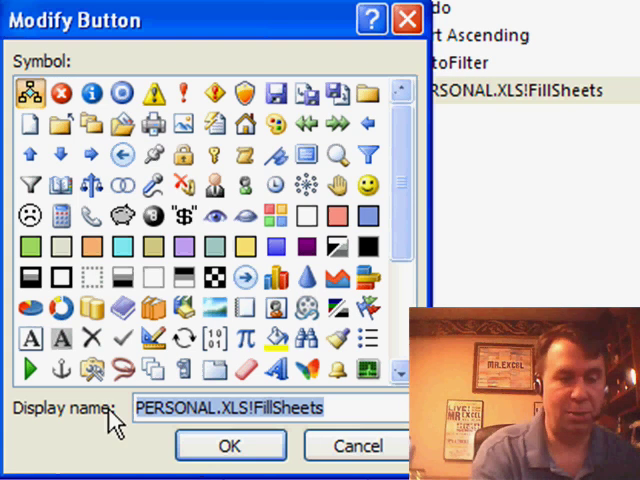
{"action": "type", "text": "Fill Sheets"}
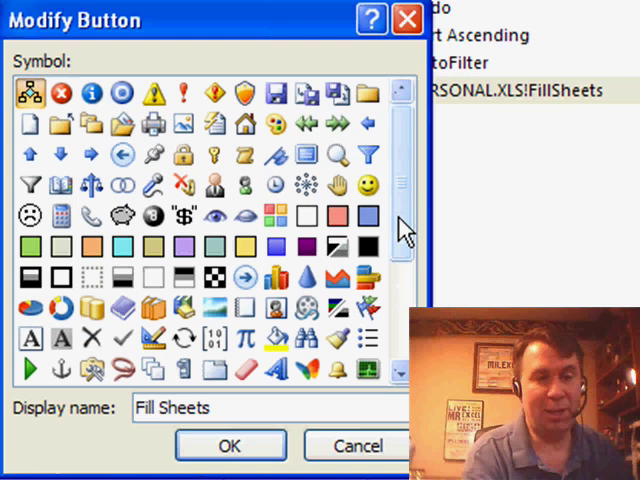
{"action": "scroll", "scroll_direction": "down", "scroll_amount": 3}
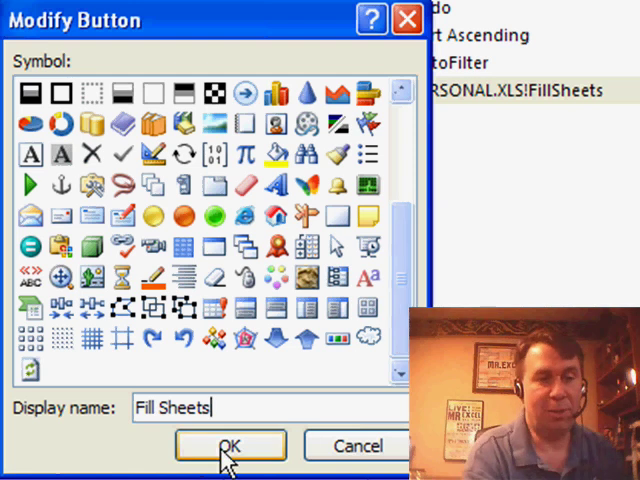
{"action": "left_click", "coordinate": [229, 445]}
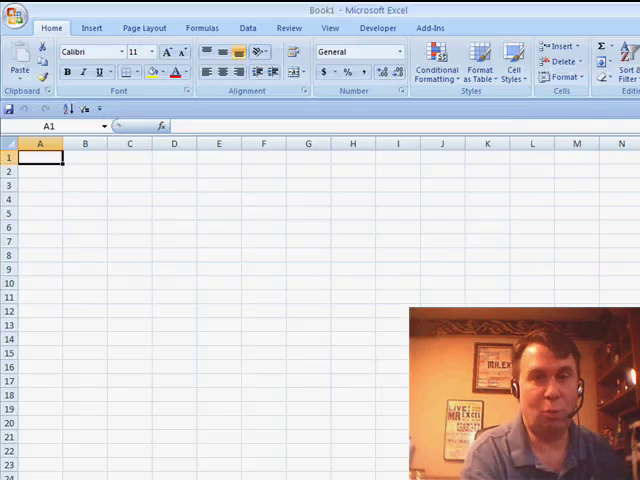